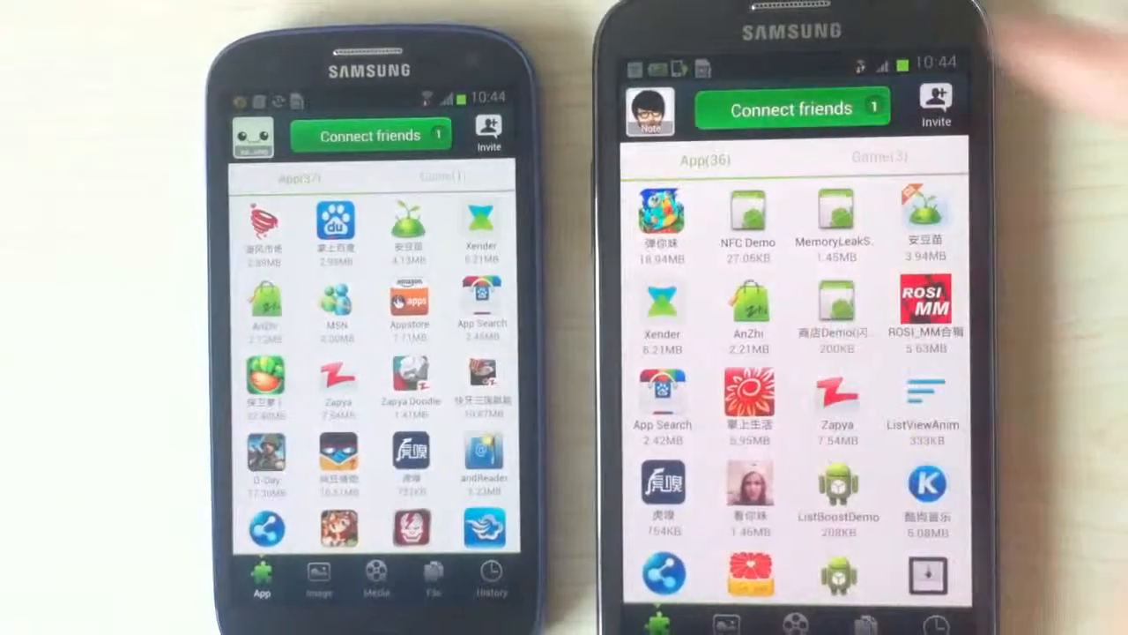
Step: Start Connect friends on one phone to create the group for the other to join
click(790, 98)
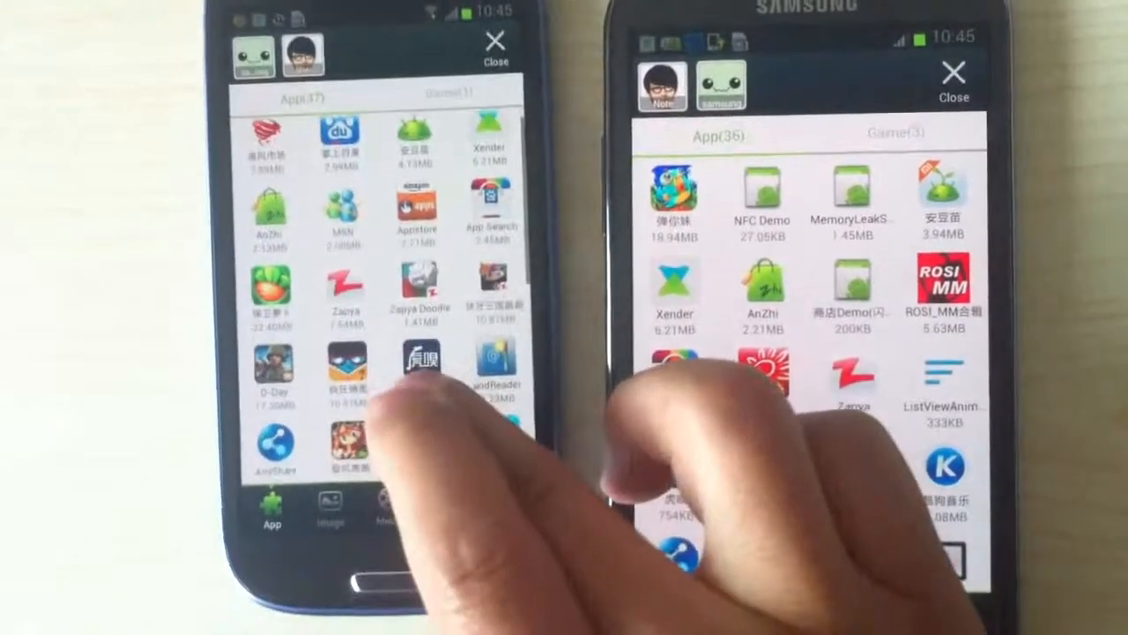
scroll(down, 3)
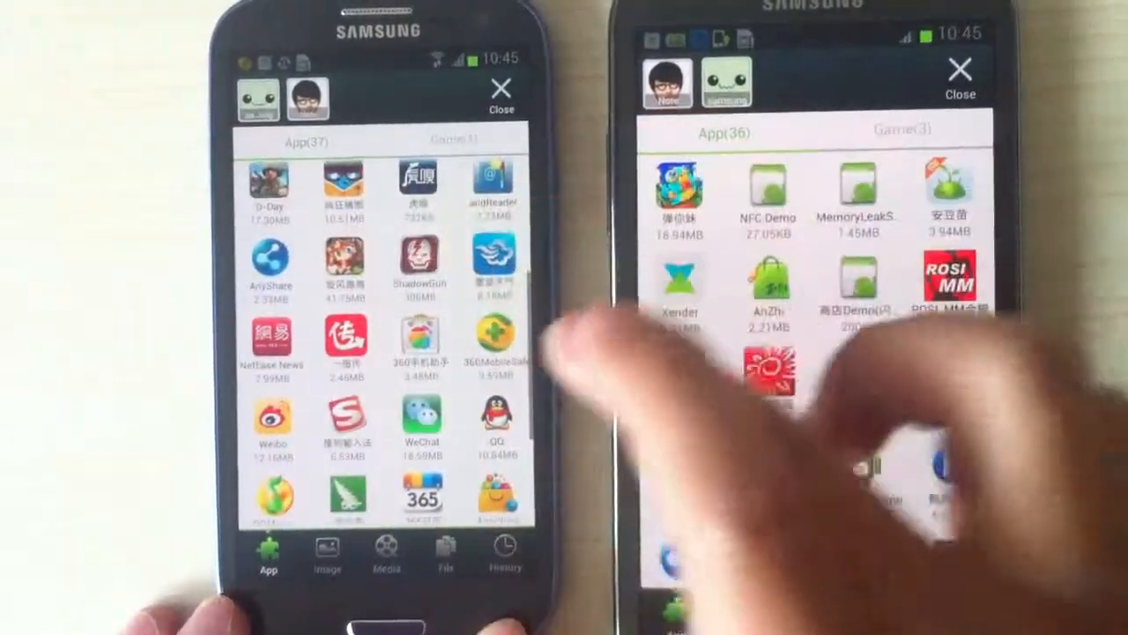